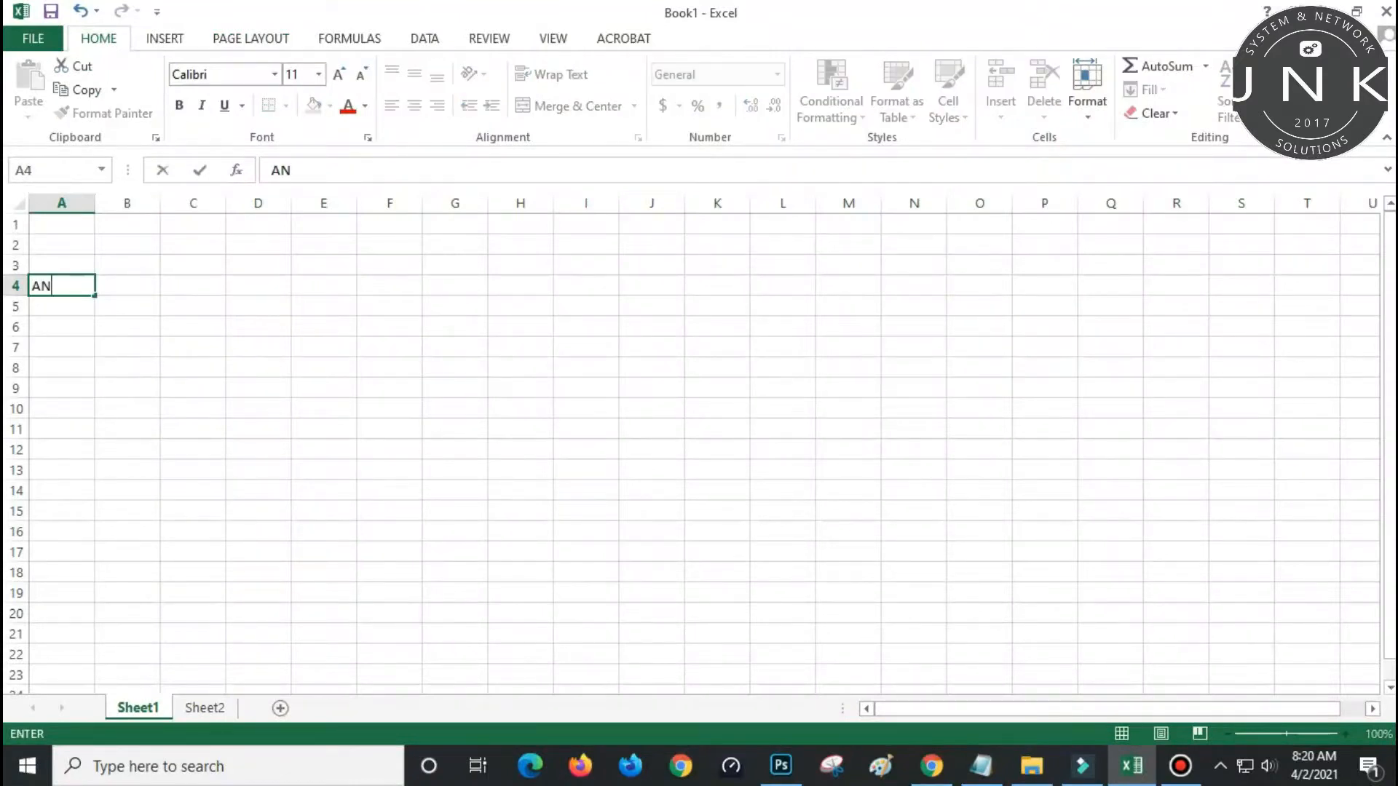
- Complete the name ANALEIGH in Sheet1 cell A4
type("ALEIGH")
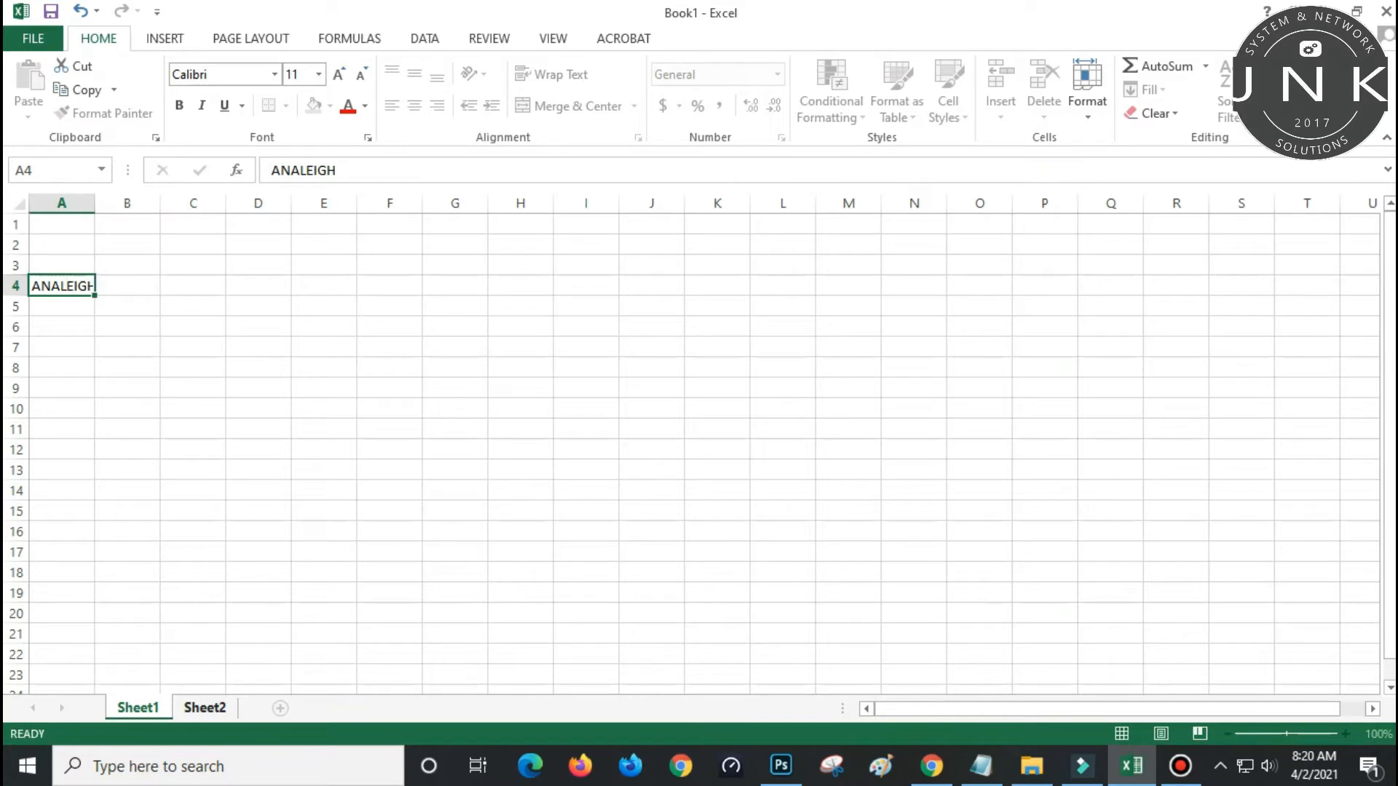
- On Sheet2, enter the formula =Sheet1!A4 in cell E6
left_click(204, 706)
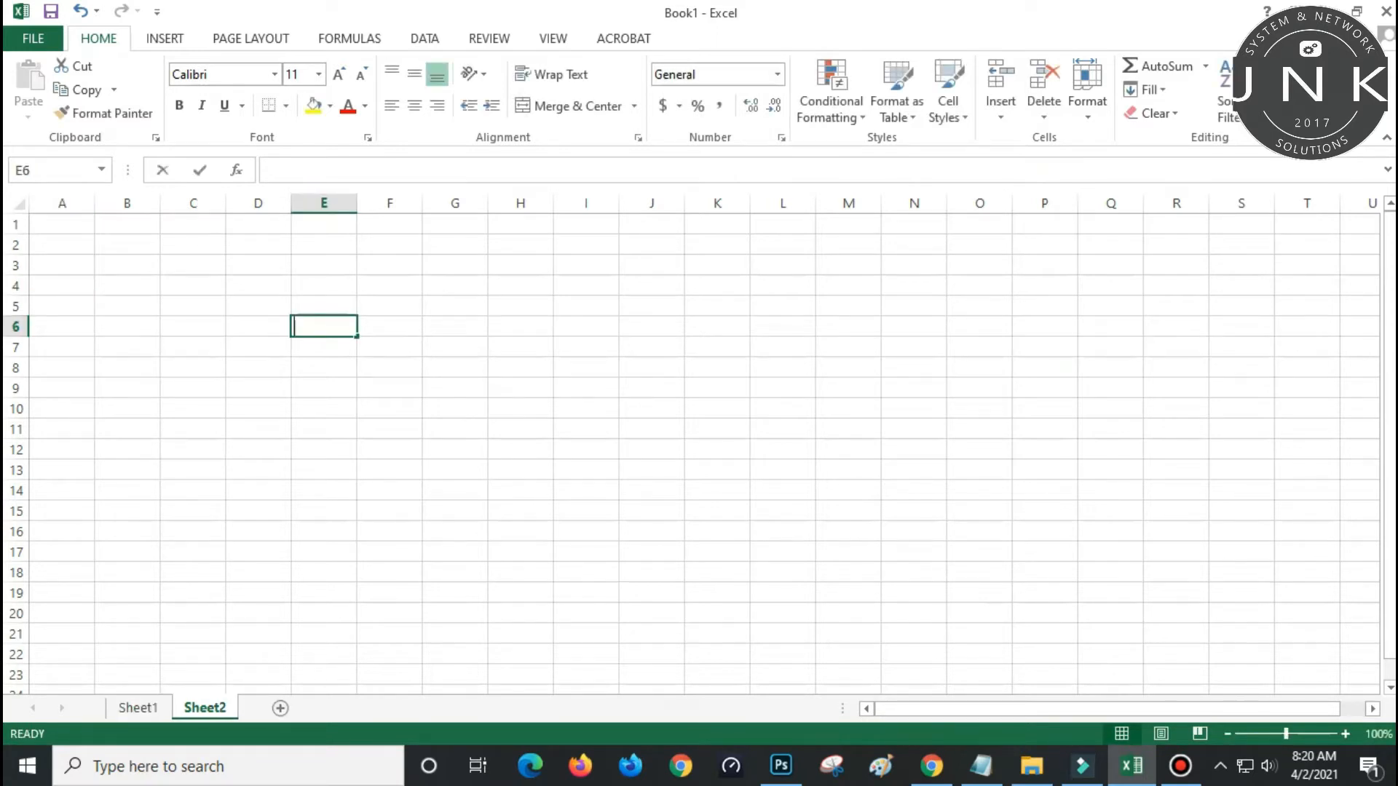
type("=S")
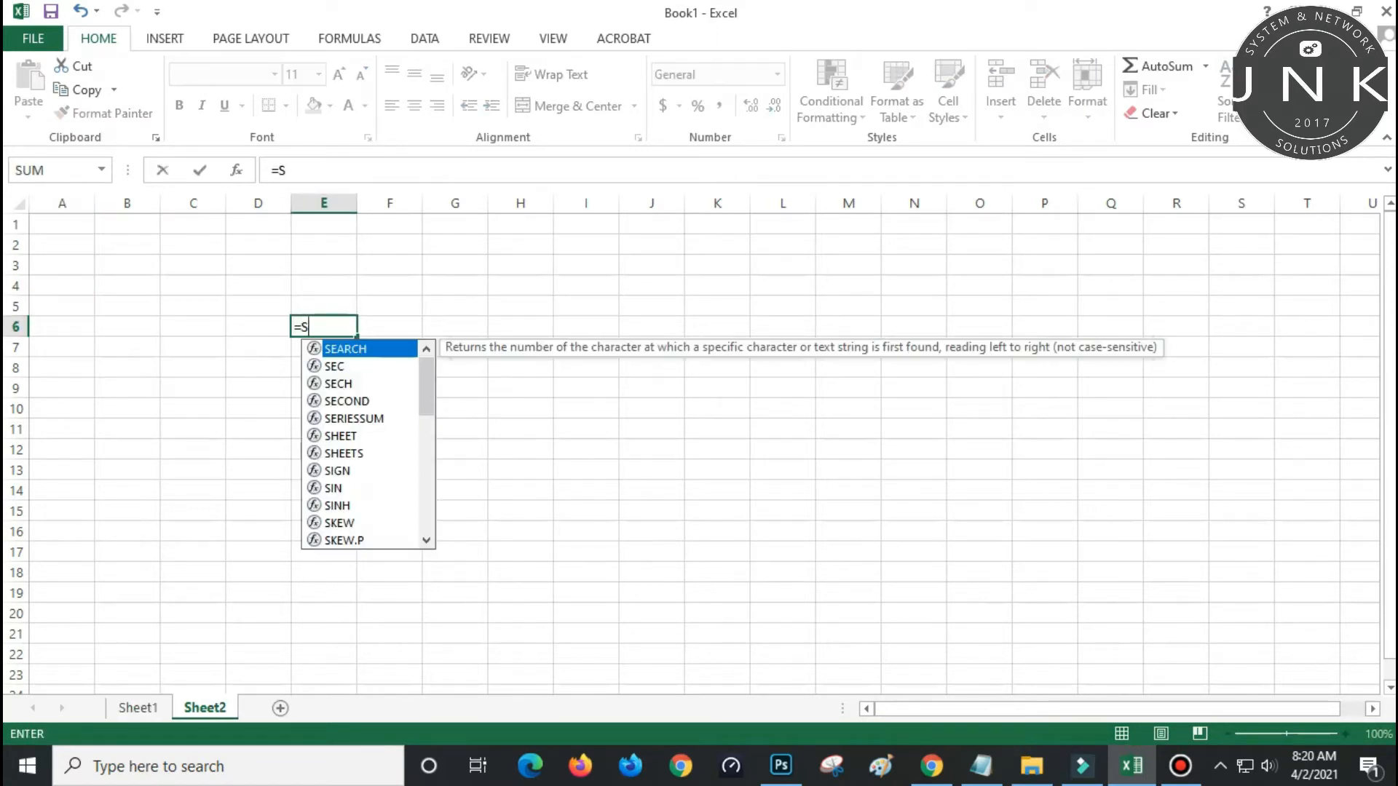
type("HEET1")
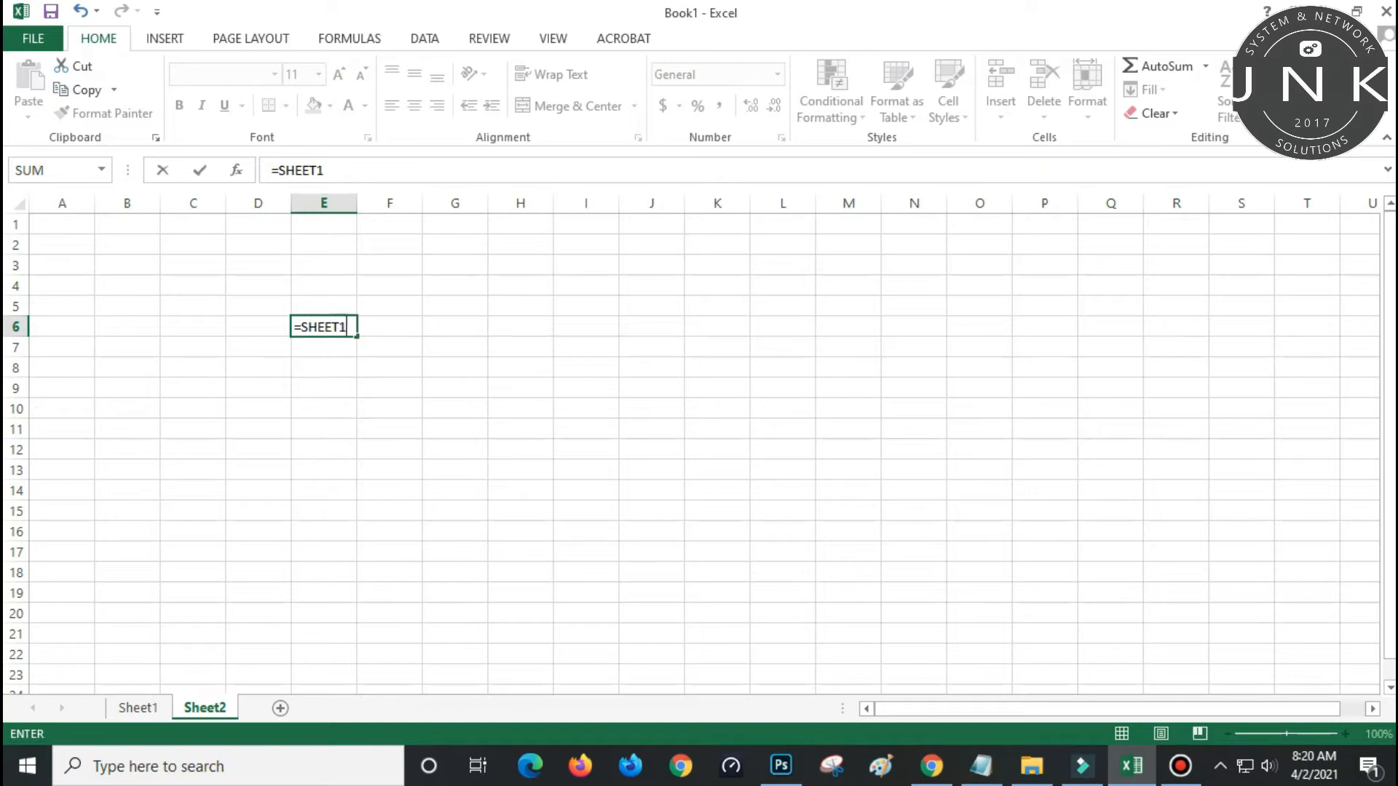
type("!")
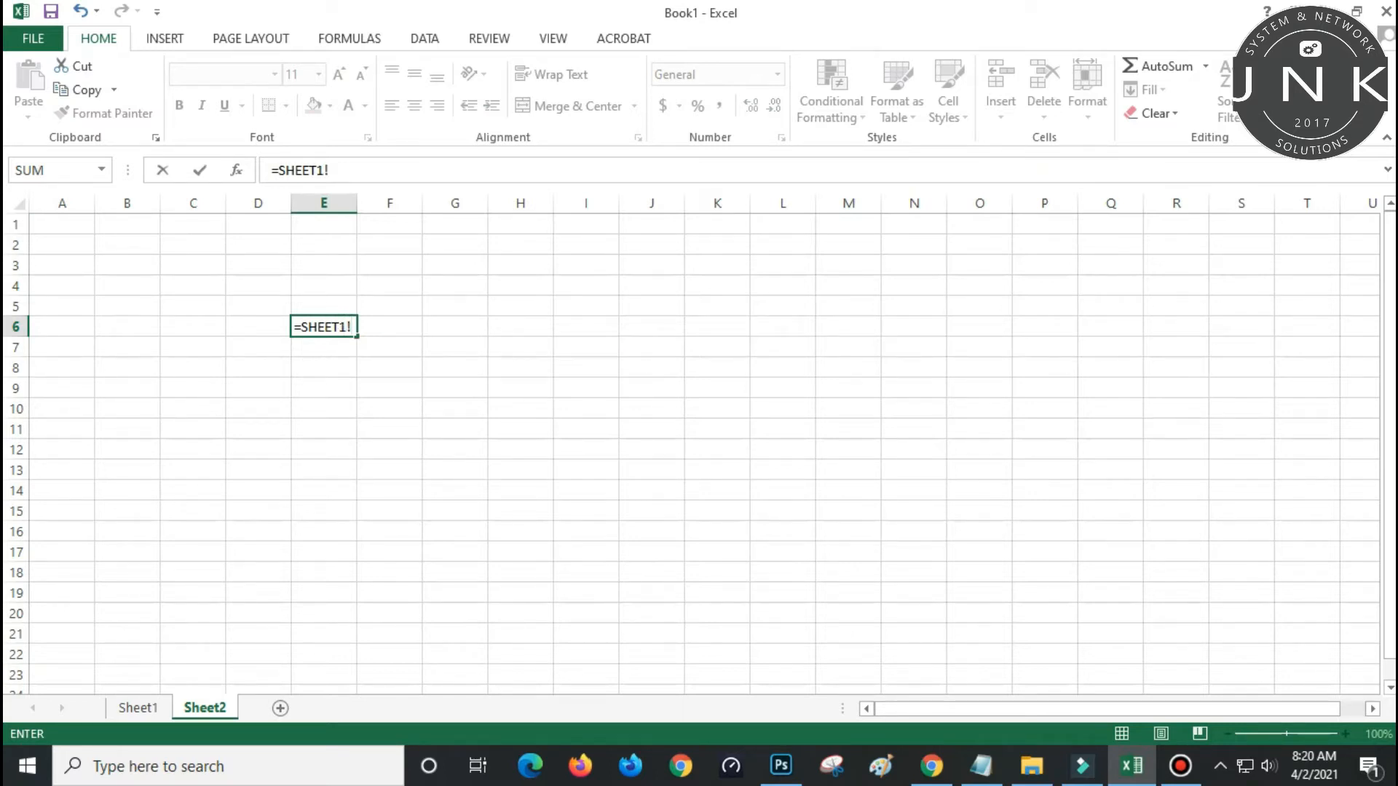
type("A4")
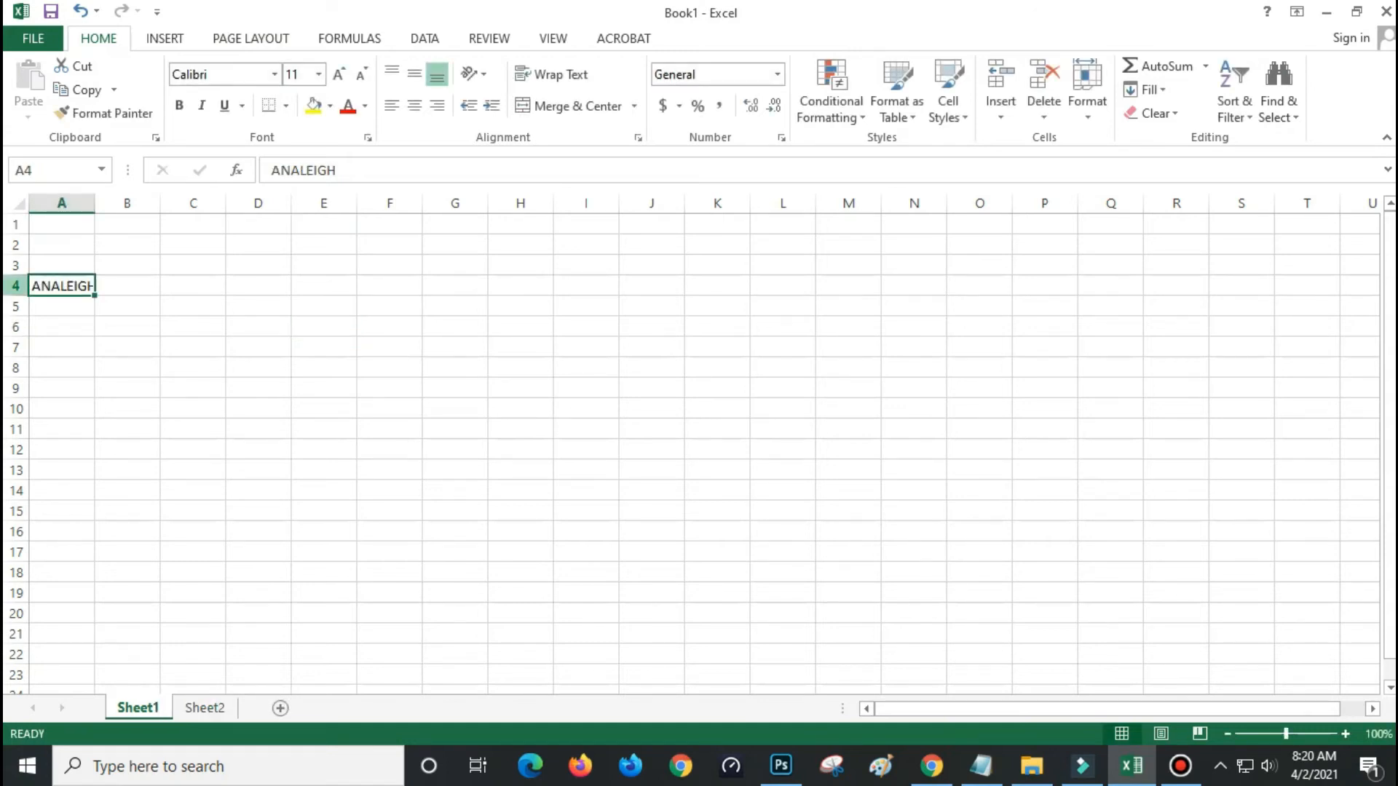
- Select Sheet2 cell E6 to check its =Sheet1!A4 formula showing ANALEIGH
left_click(204, 707)
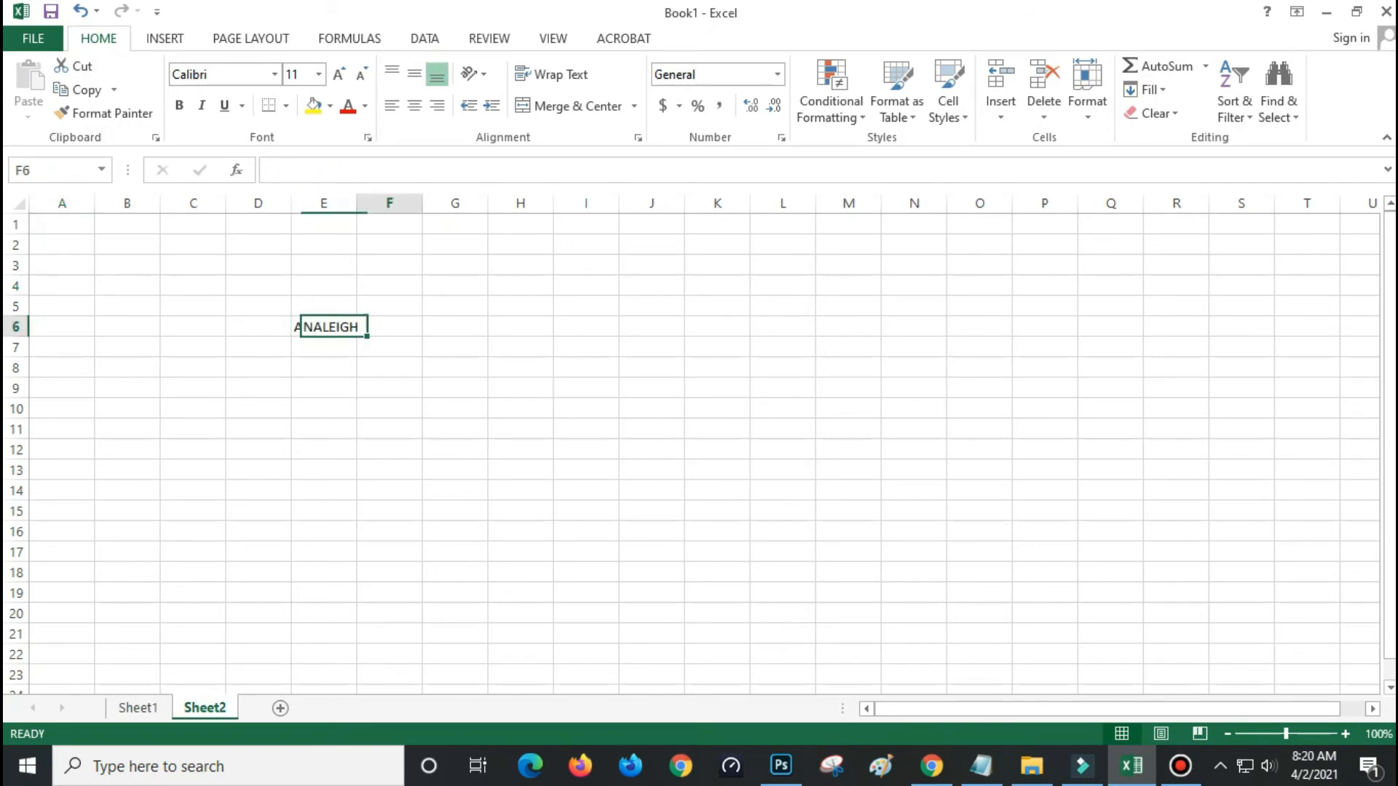
left_click(323, 326)
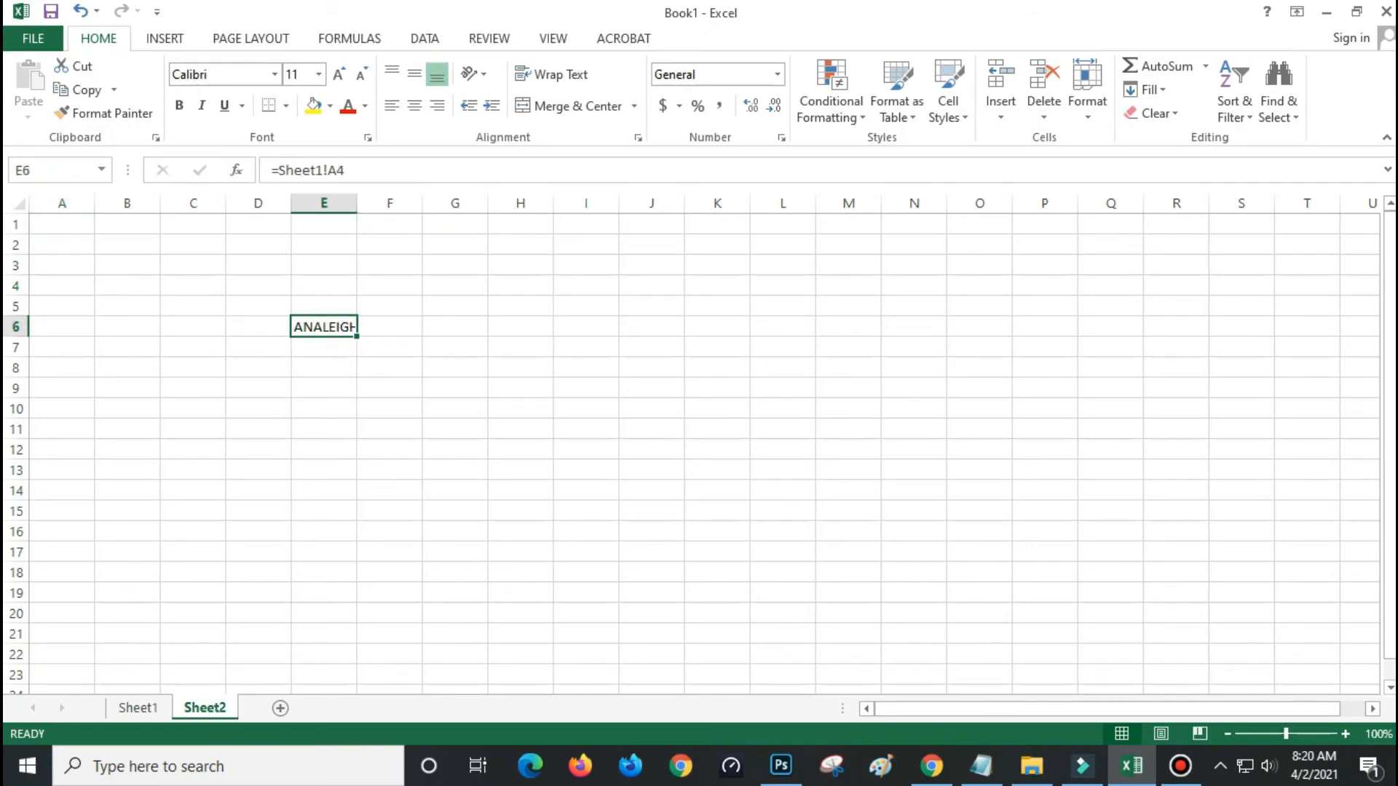